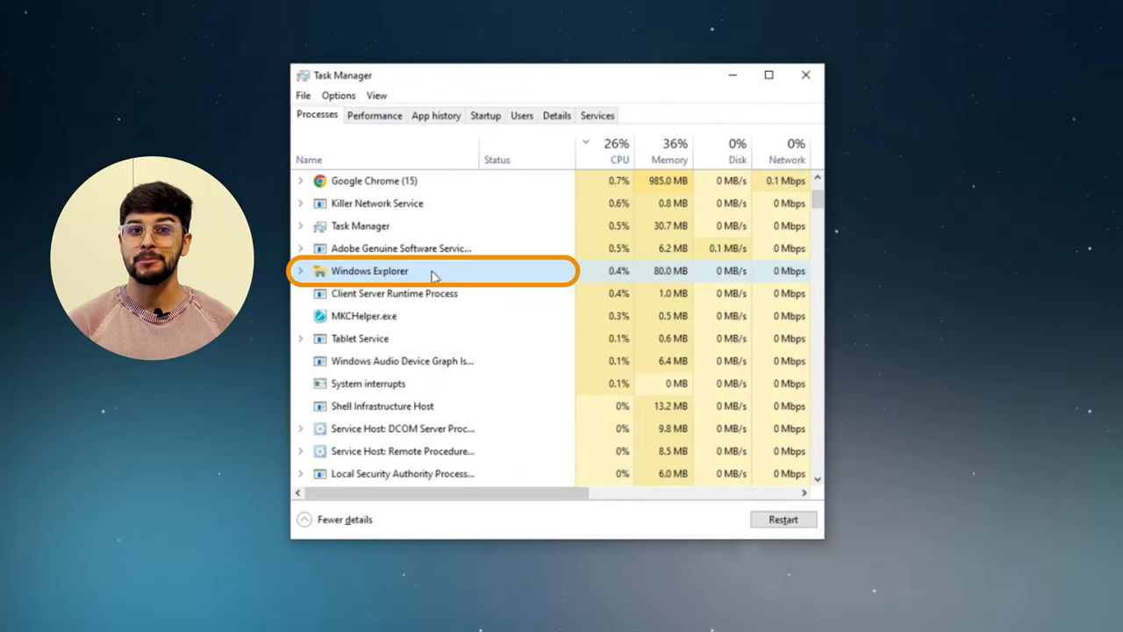
- Restart the Windows Explorer process from its right-click menu in Task Manager
right_click(369, 270)
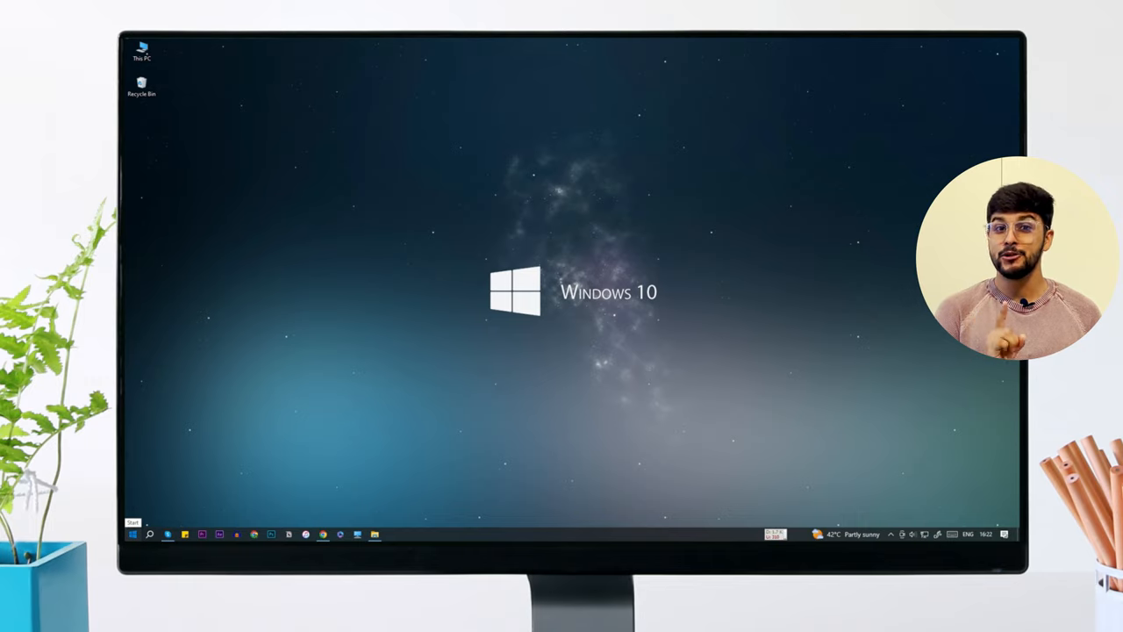
- Search for Settings and turn off 'Automatically hide the taskbar in desktop mode' under Personalisation > Taskbar
click(131, 534)
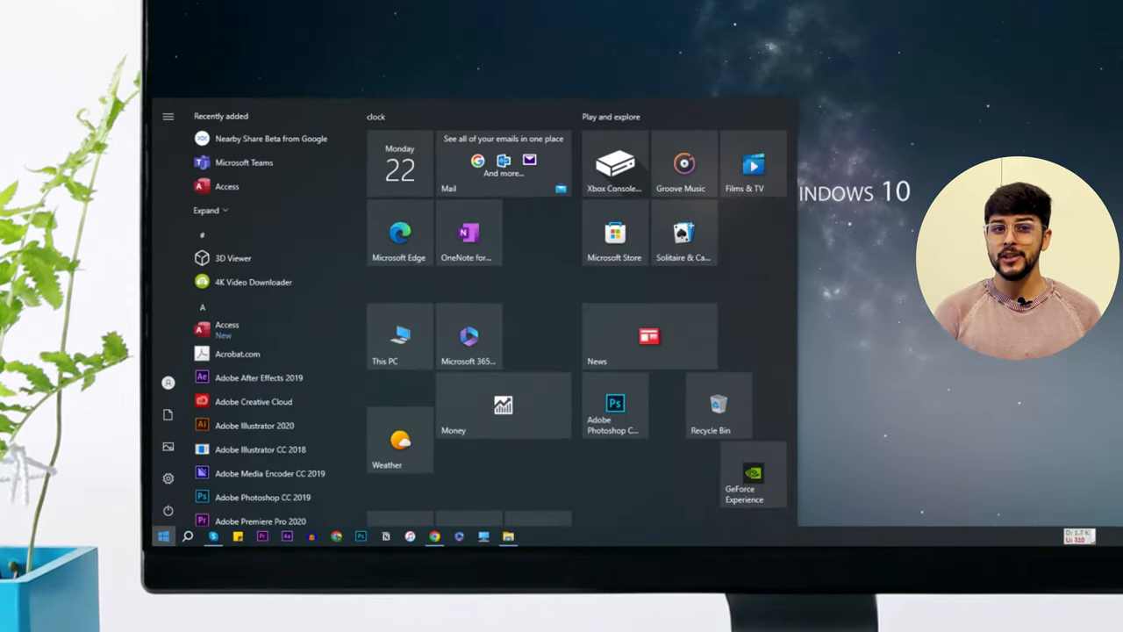
text(settings)
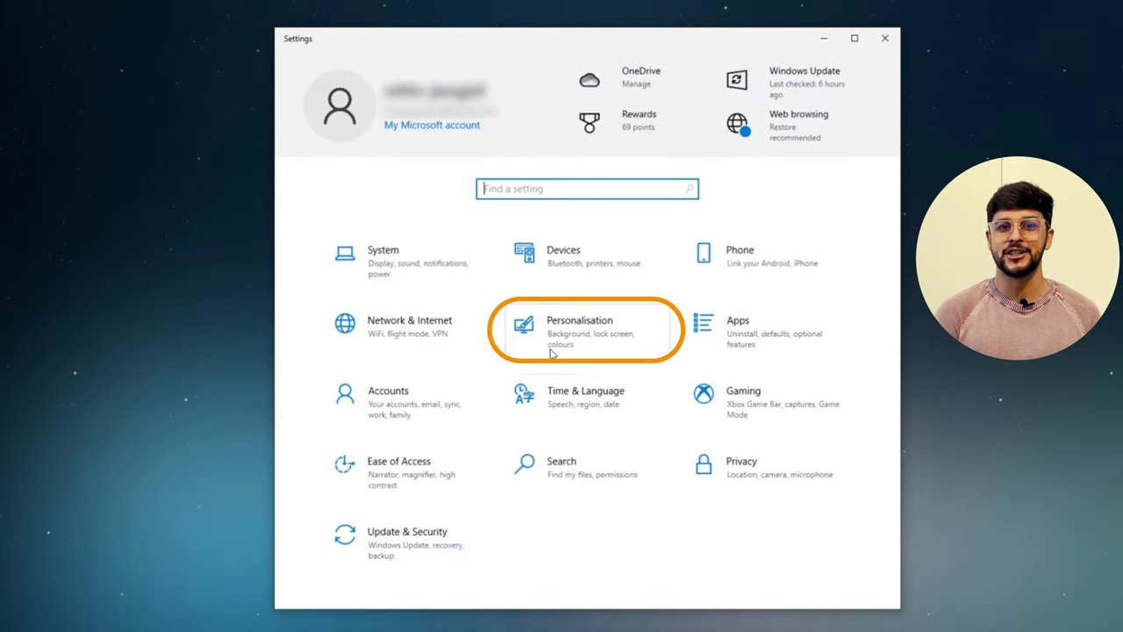
click(579, 331)
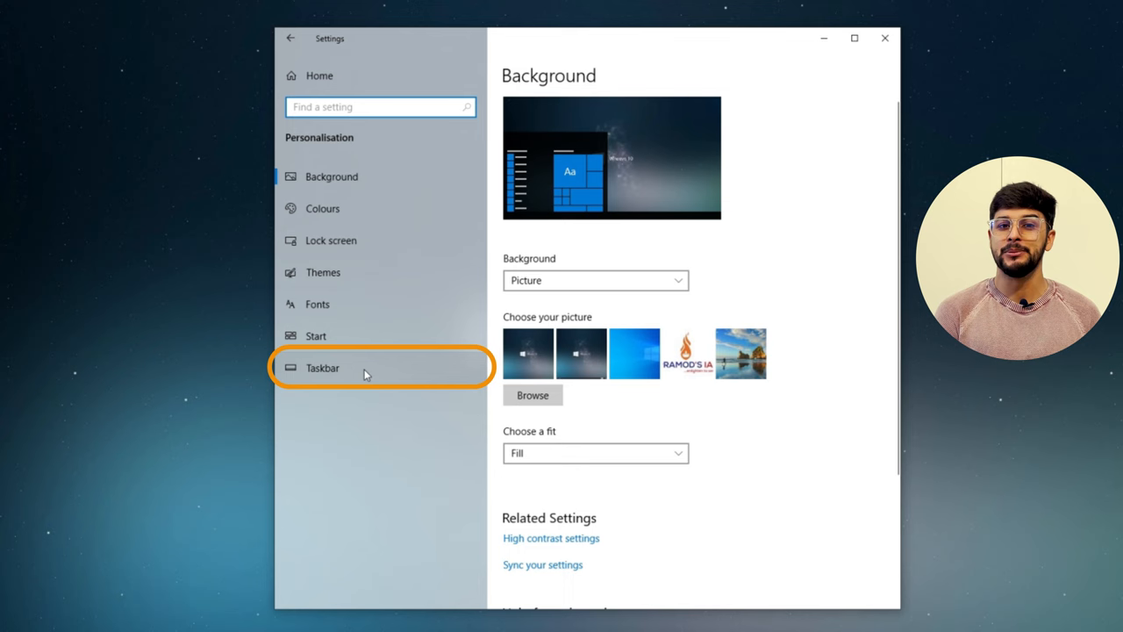
click(322, 368)
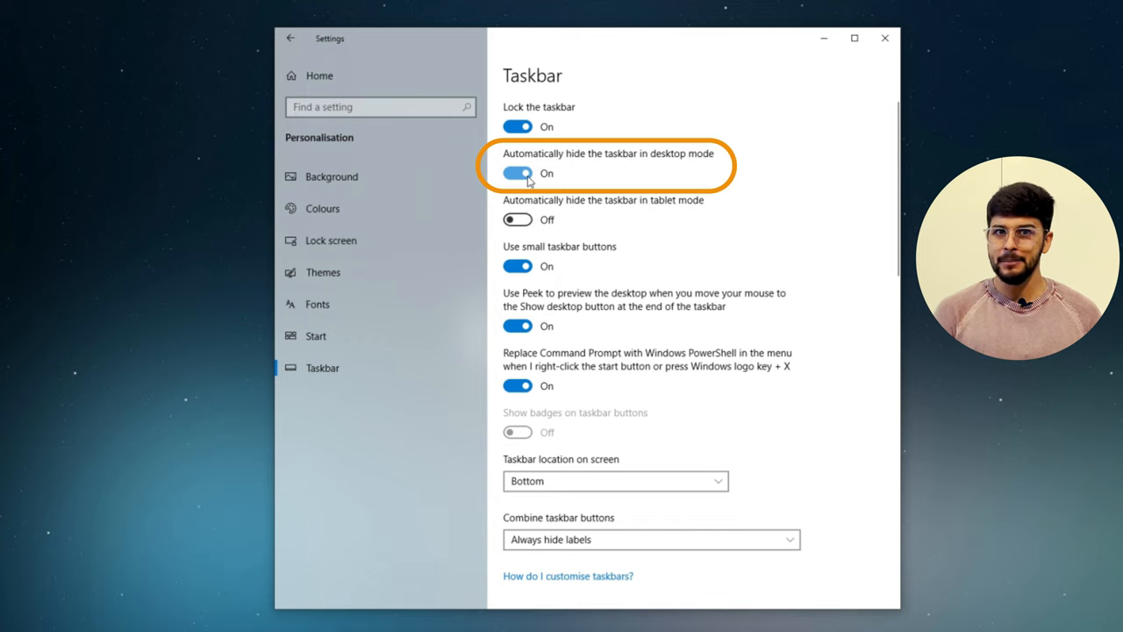
click(518, 173)
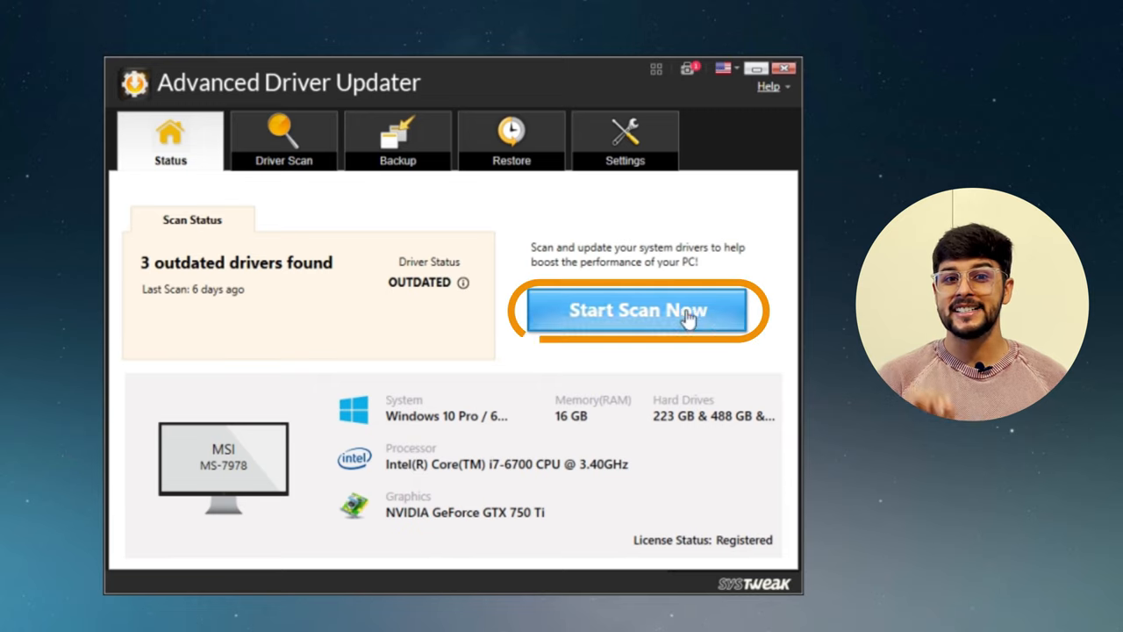
- Scan for outdated drivers and update all three with Update All
click(639, 310)
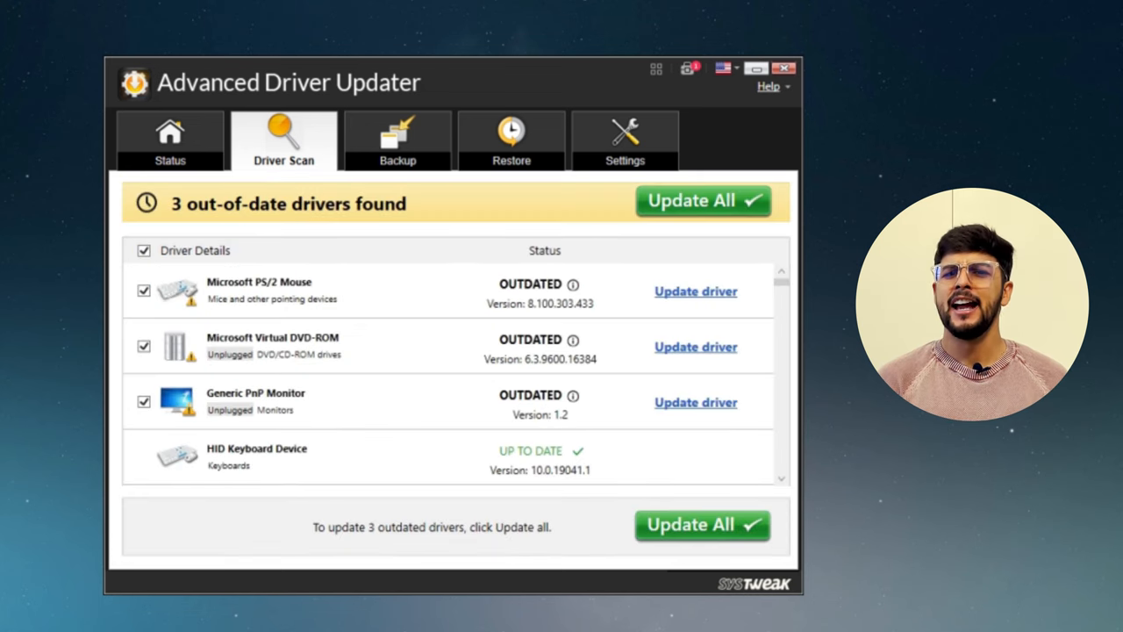
click(702, 525)
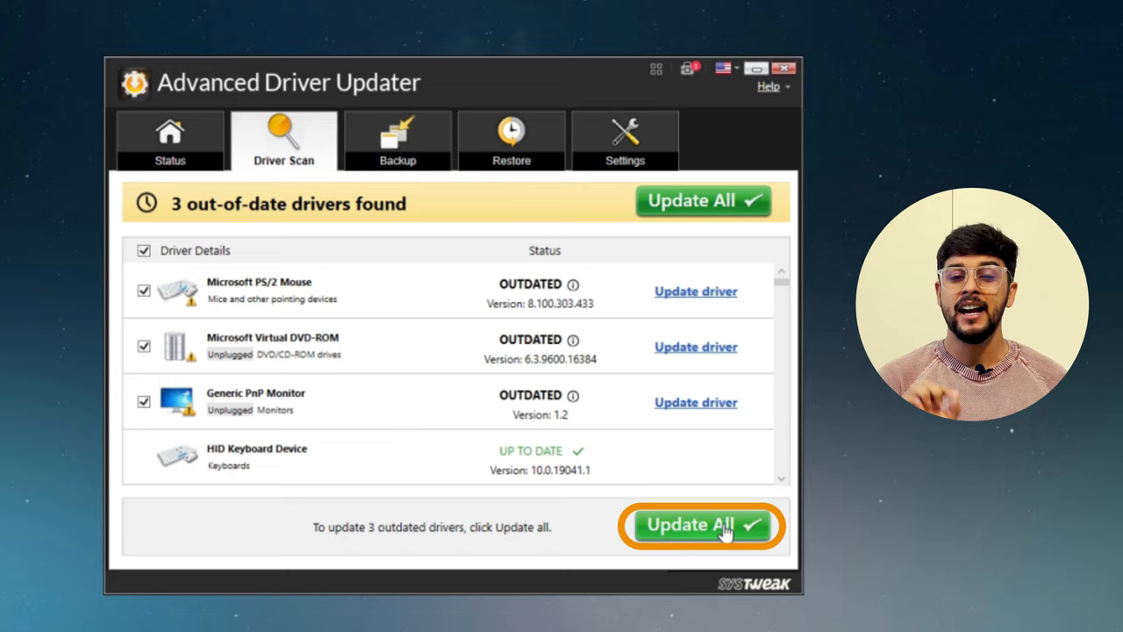
click(701, 525)
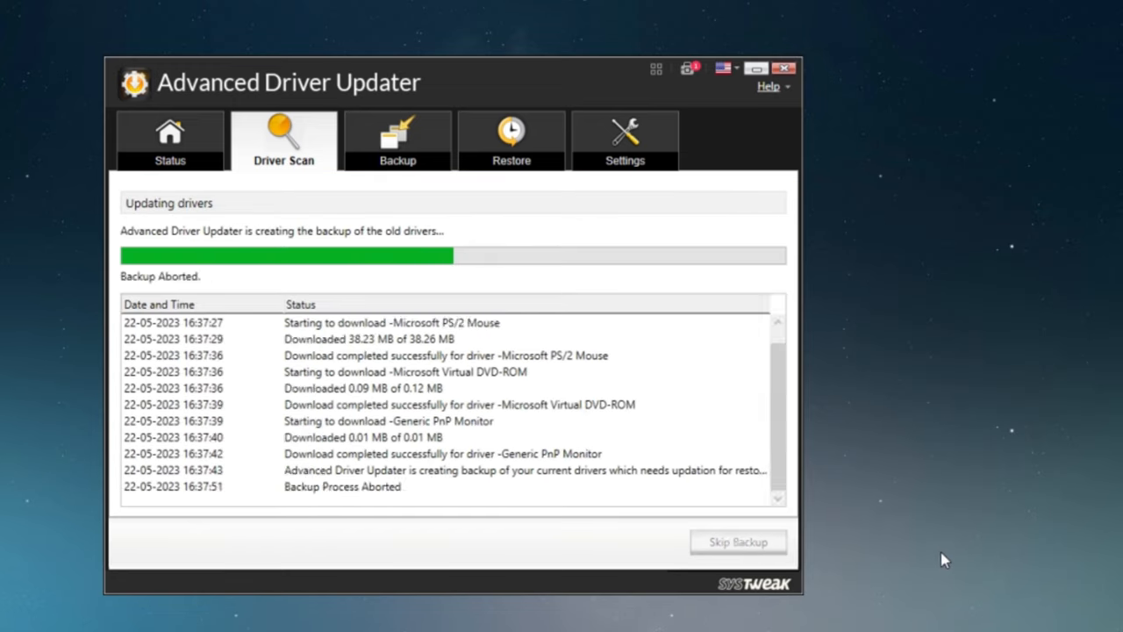